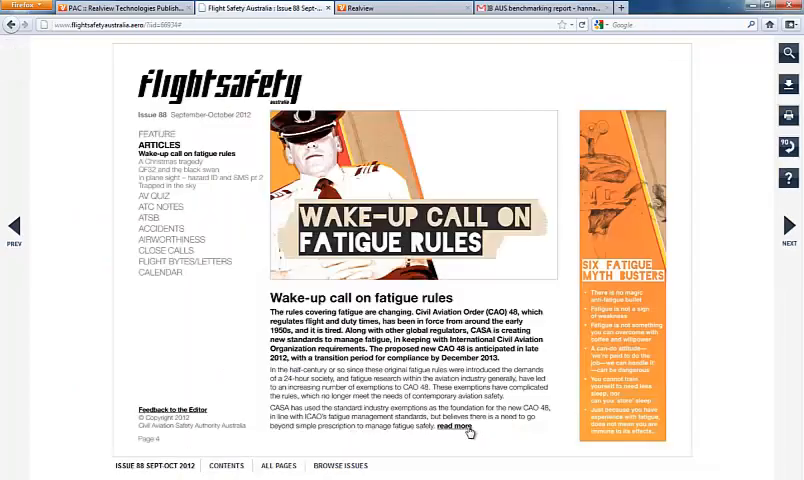
Step: Browse the Flight Safety and On The Green samples, ending on callout properties at 48%, 11%, 30×30
{"action": "left_click", "coordinate": [454, 429]}
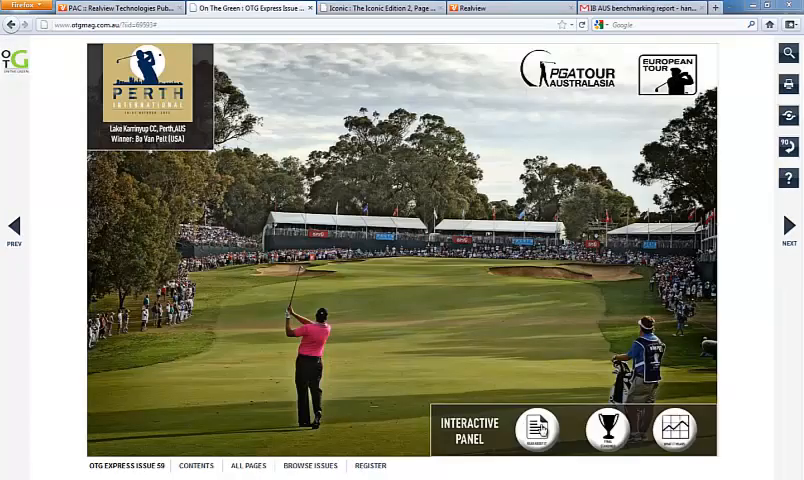
{"action": "left_click", "coordinate": [607, 428]}
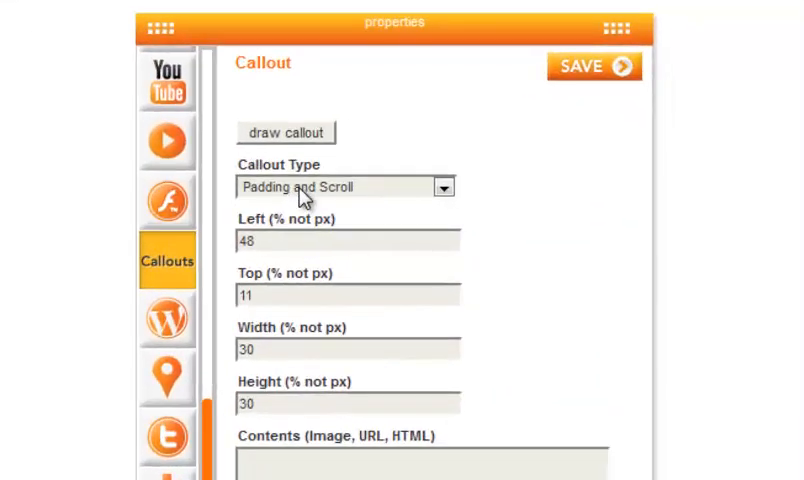
{"action": "left_click", "coordinate": [442, 186]}
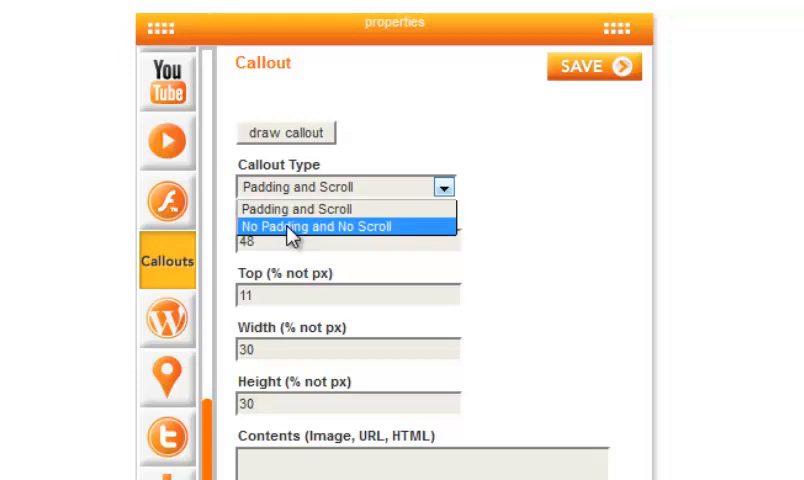
{"action": "left_click", "coordinate": [293, 209]}
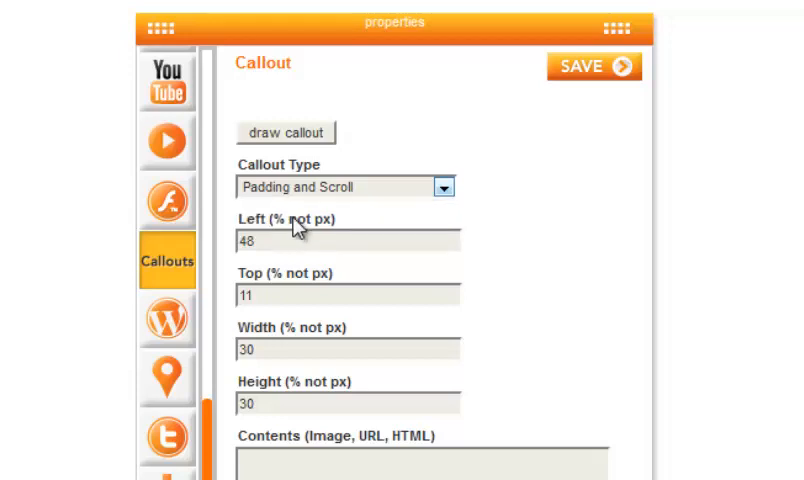
{"action": "mouse_move", "coordinate": [290, 268]}
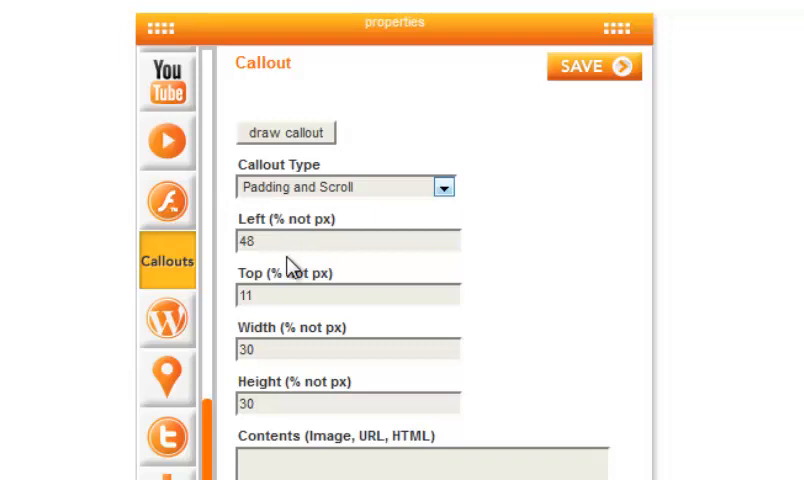
{"action": "mouse_move", "coordinate": [293, 267]}
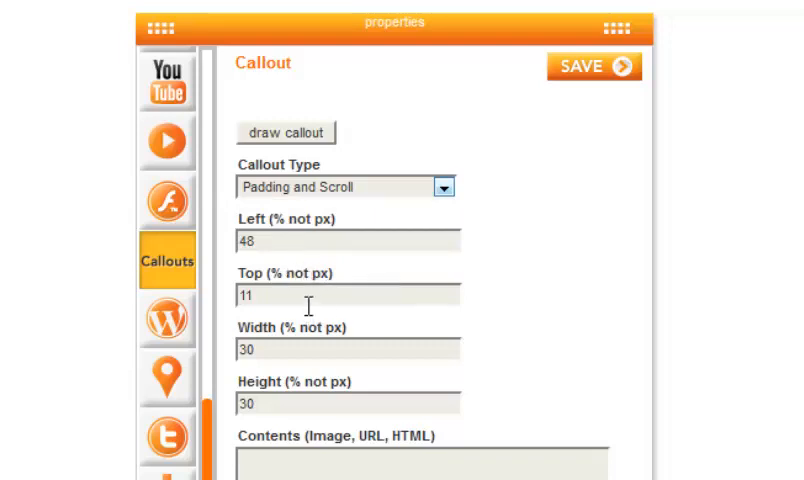
{"action": "mouse_move", "coordinate": [320, 354]}
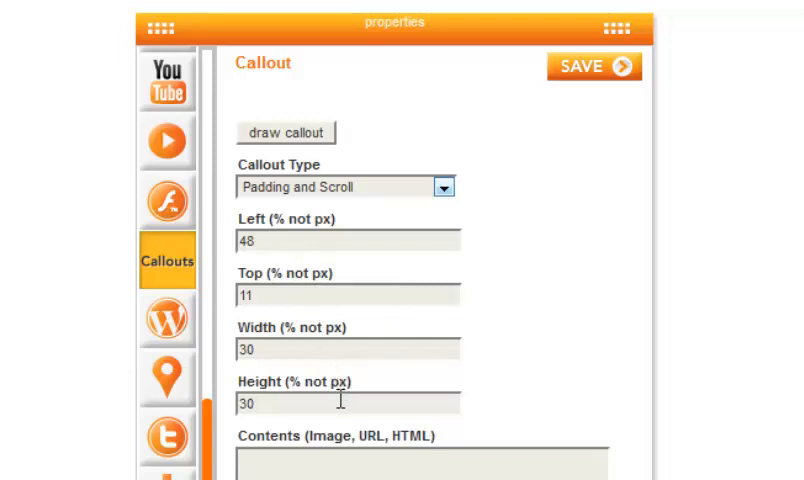
{"action": "scroll", "scroll_direction": "down", "scroll_amount": 3}
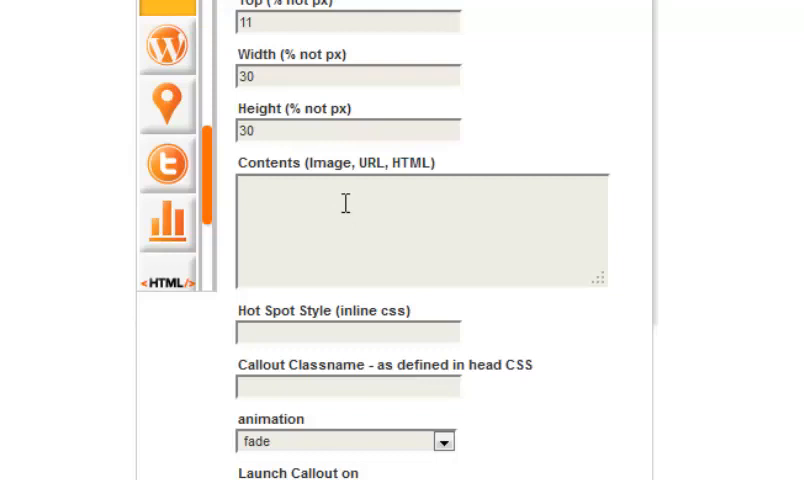
Step: Enter the Philippine tarsier paragraph about its giant eyes as the callout's Contents
{"action": "type", "text": "The Philippine tarsier. Unlike most nocturnal animals, it lacks a tapetum lucidum, a layer of tissue that creates an effect known as 'eye shine'. Rather than maximising light detection in this way, tarsiers have grown giant eyes."}
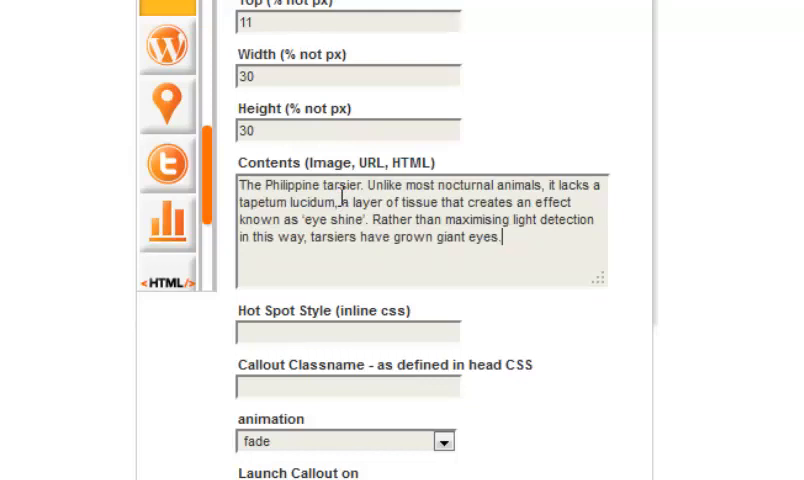
{"action": "mouse_move", "coordinate": [620, 245]}
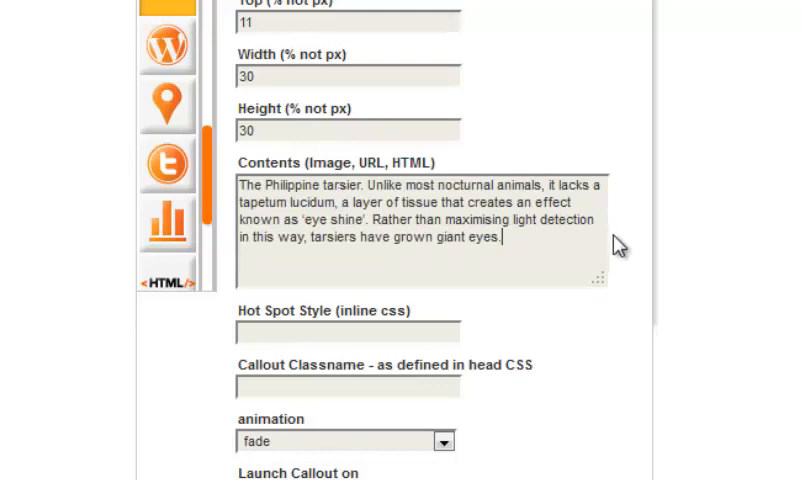
{"action": "left_click", "coordinate": [345, 331]}
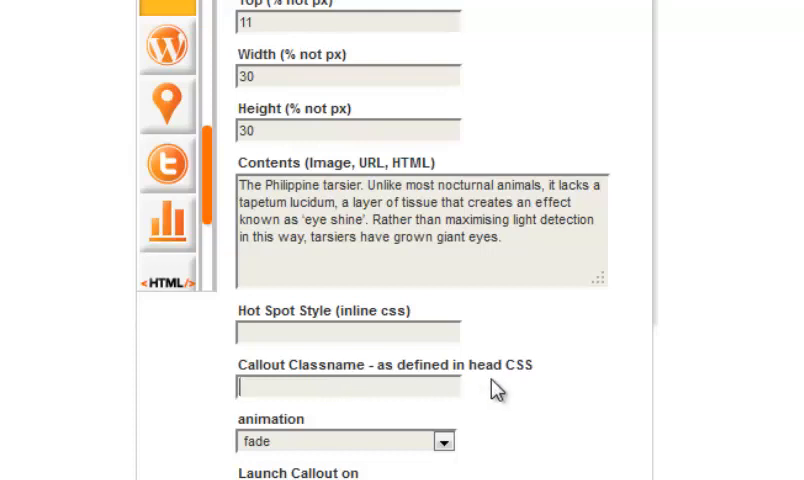
Step: Keep the fade animation and make the callout launch on mouseover
{"action": "scroll", "scroll_direction": "down", "scroll_amount": 3}
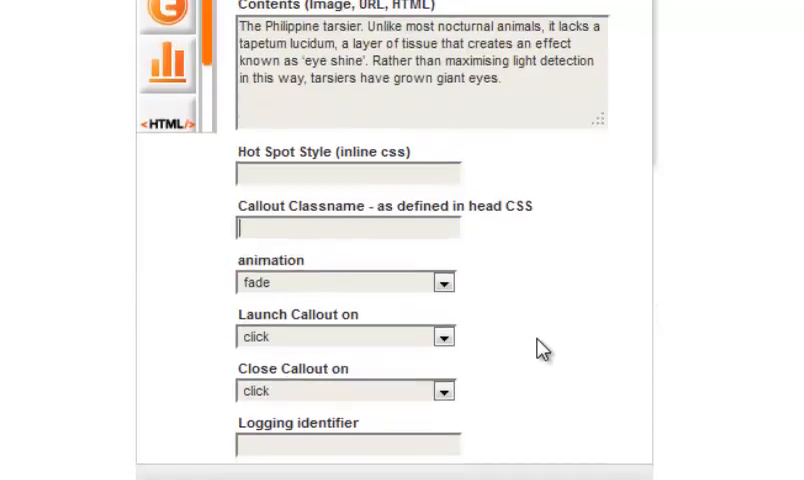
{"action": "left_click", "coordinate": [442, 277]}
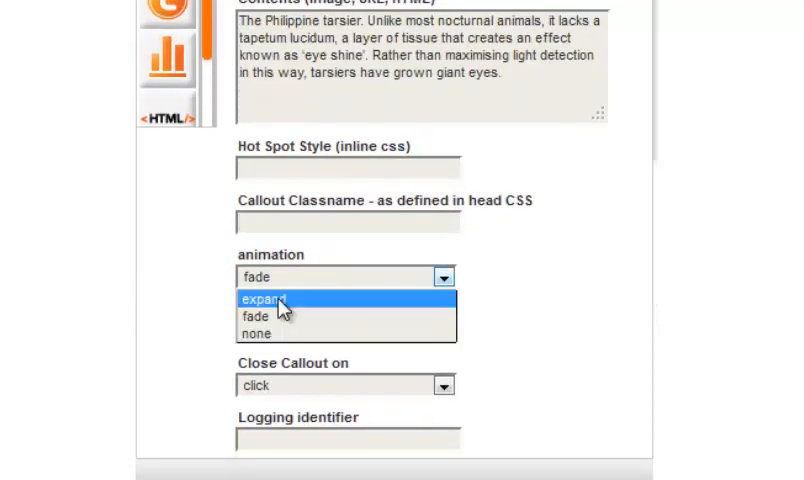
{"action": "mouse_move", "coordinate": [256, 317]}
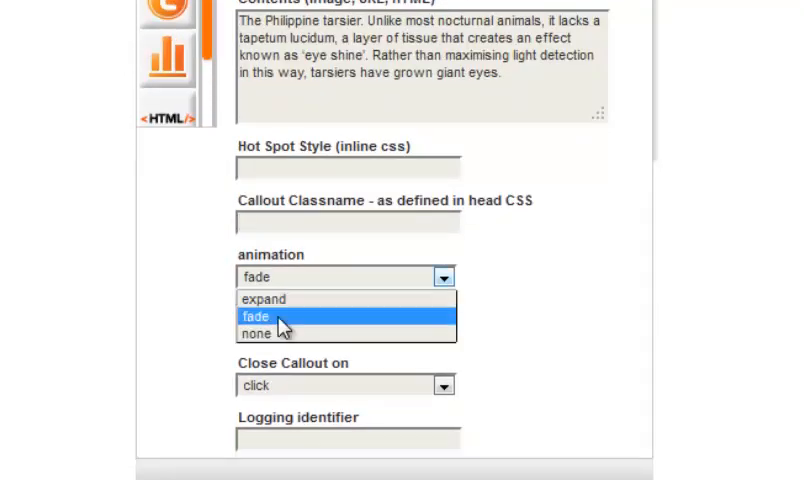
{"action": "mouse_move", "coordinate": [257, 333]}
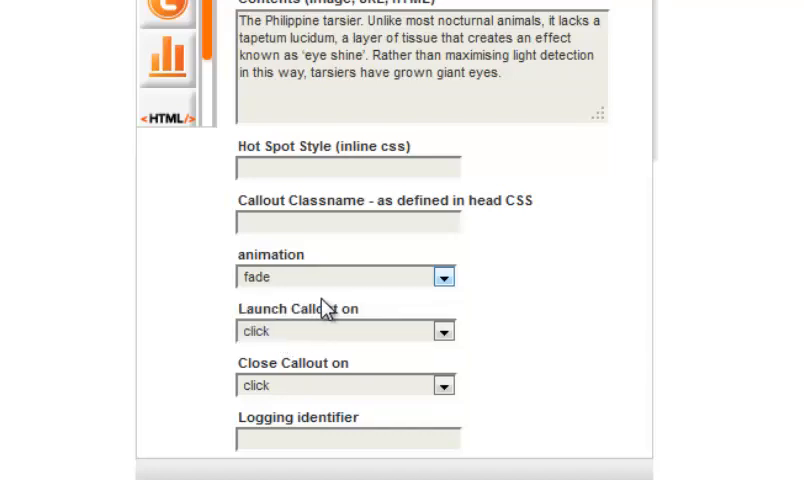
{"action": "left_click", "coordinate": [443, 331]}
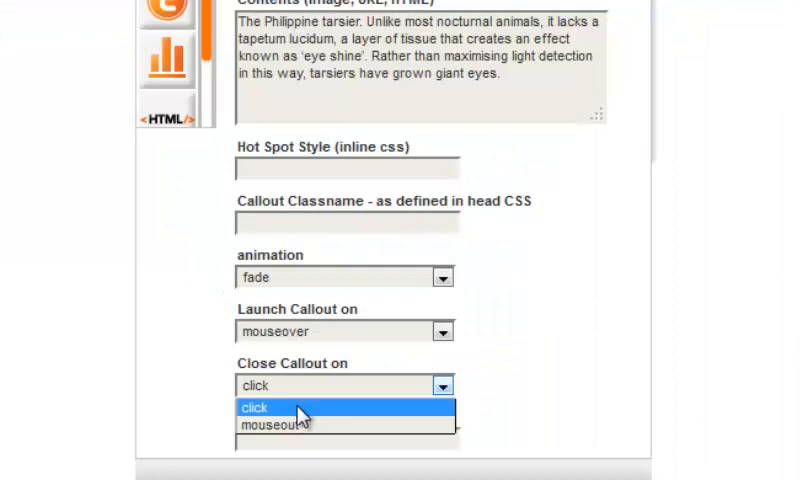
Step: Close the callout on mouseout, set logging identifier 'Trivia Callouts', and save
{"action": "left_click", "coordinate": [285, 423]}
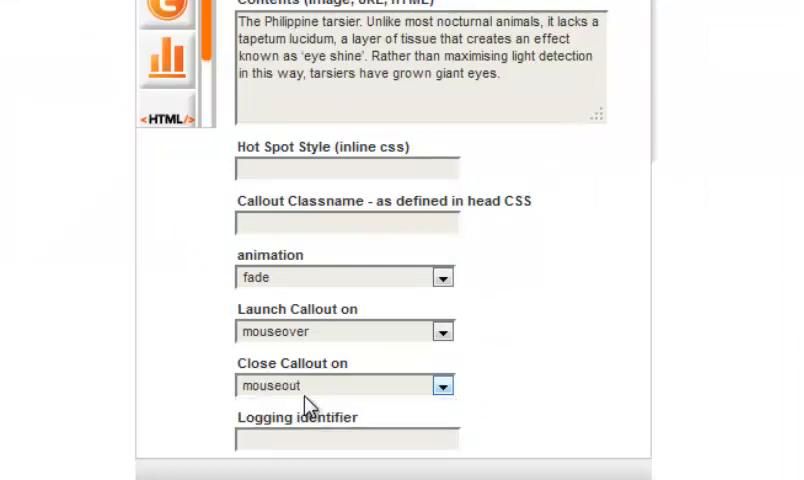
{"action": "type", "text": "Tr"}
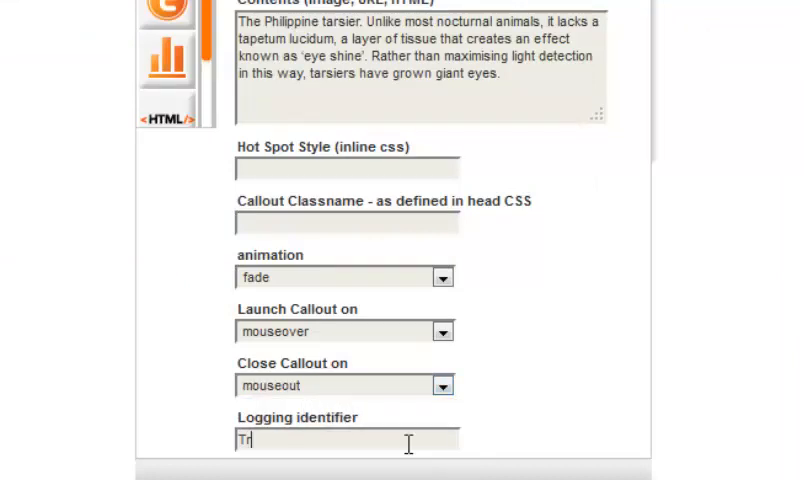
{"action": "type", "text": "Trivia Call"}
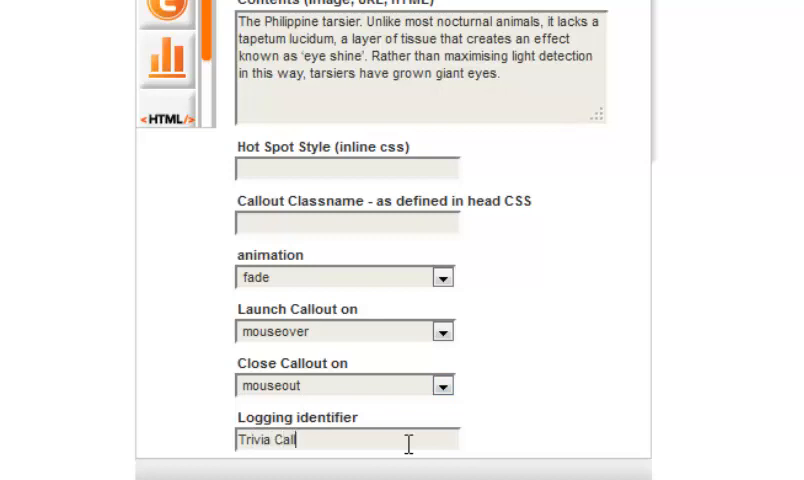
{"action": "type", "text": "outs"}
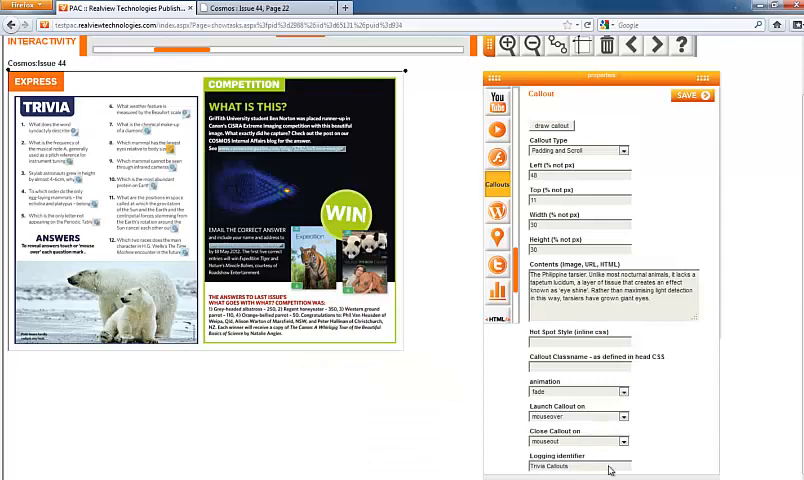
{"action": "left_click", "coordinate": [685, 95]}
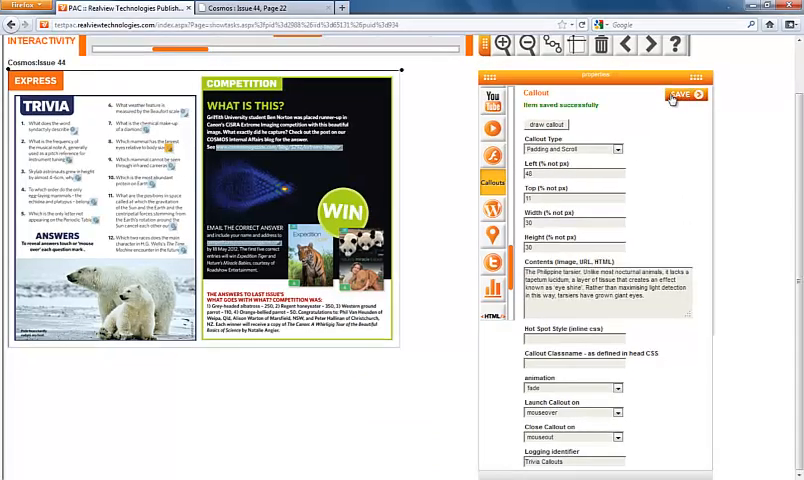